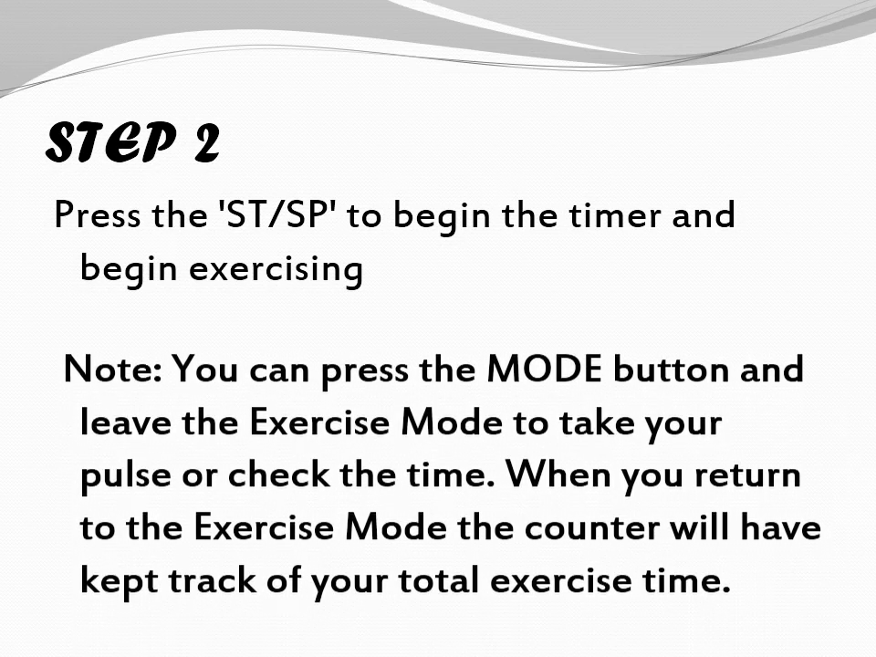
pyautogui.press('Right')
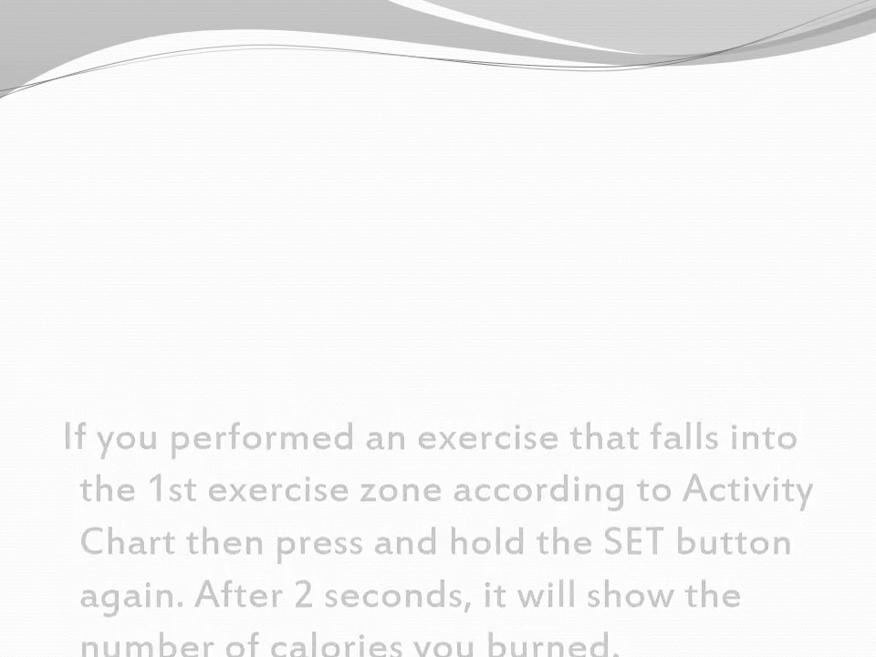
pyautogui.press('Right')
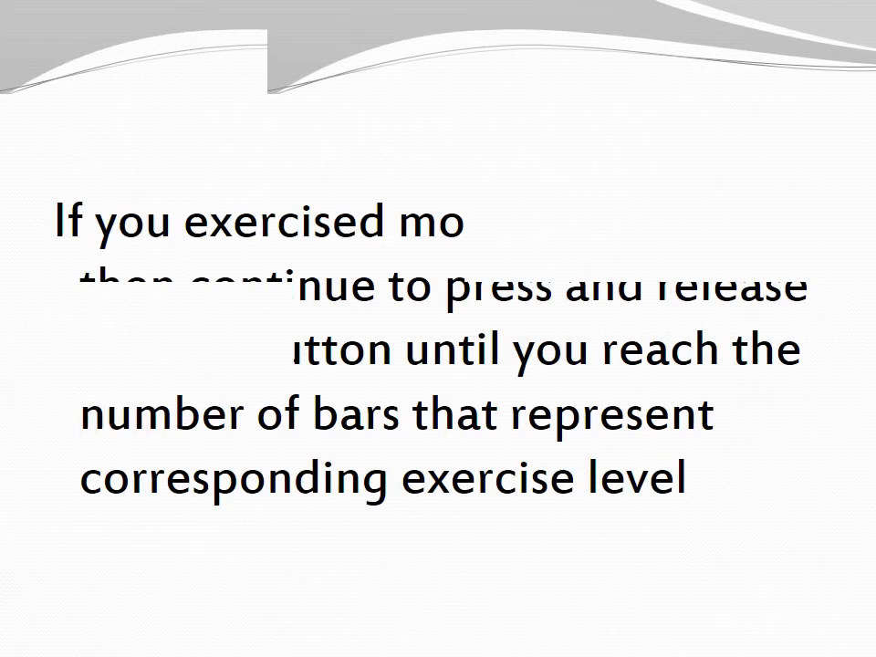